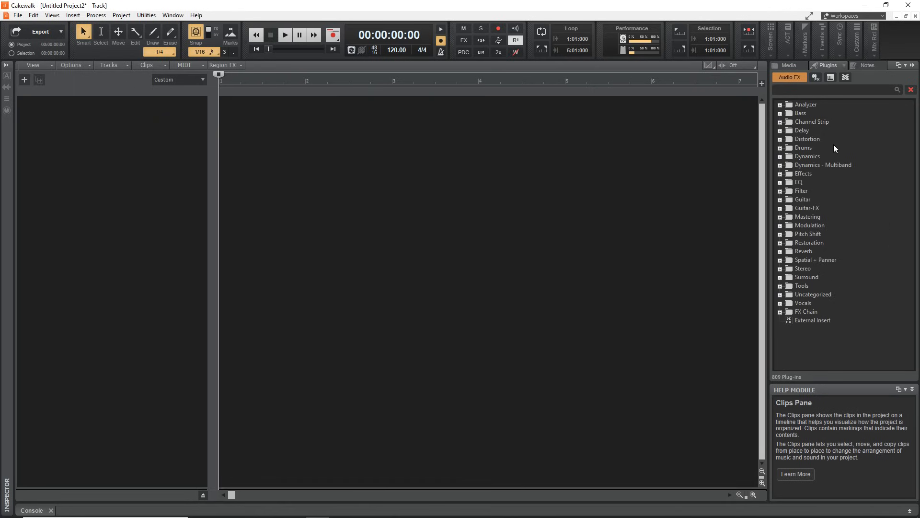
Find Sitala by searching 'sit' in the instrument plug-ins and expand its track to full height
{"action": "left_click", "coordinate": [818, 76]}
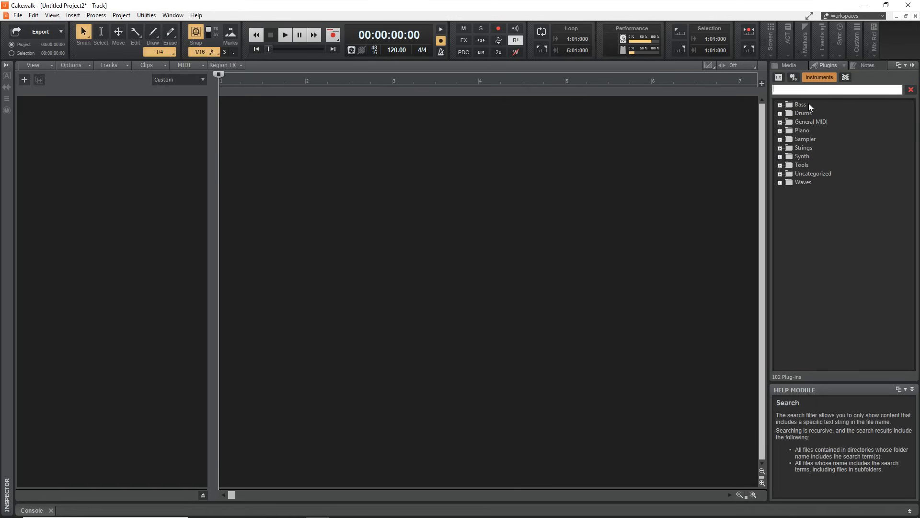
{"action": "type", "text": "sitala"}
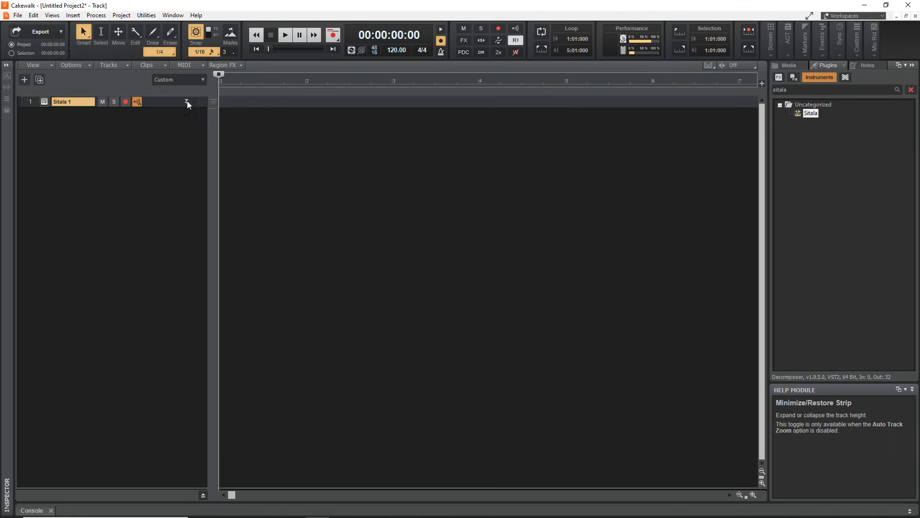
{"action": "left_click", "coordinate": [186, 102]}
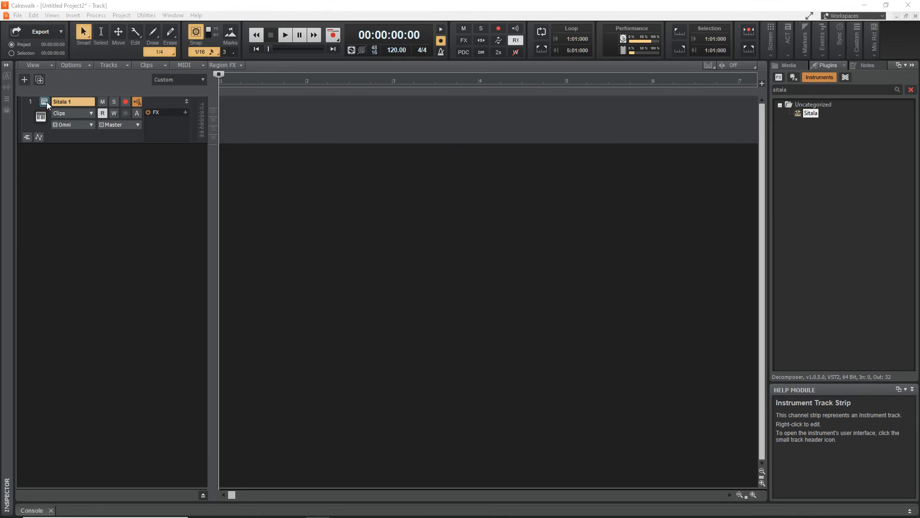
{"action": "left_click", "coordinate": [44, 101]}
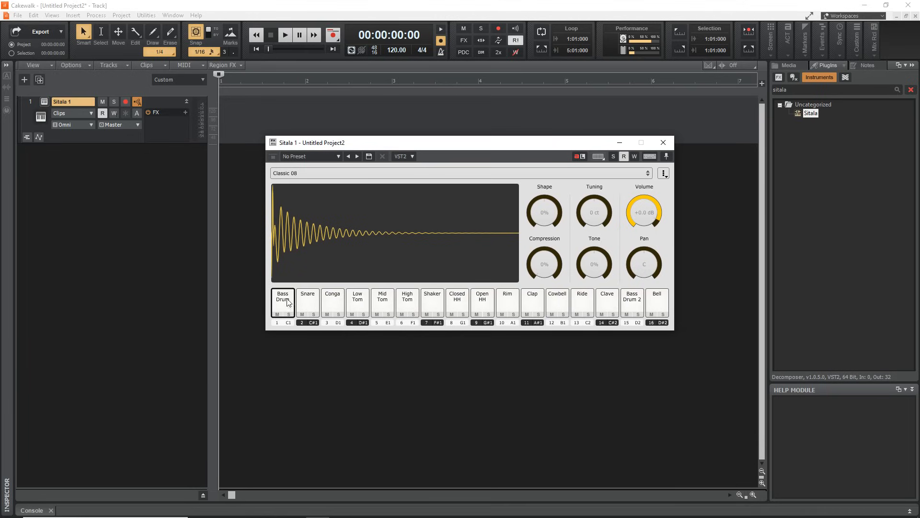
{"action": "left_click", "coordinate": [307, 299]}
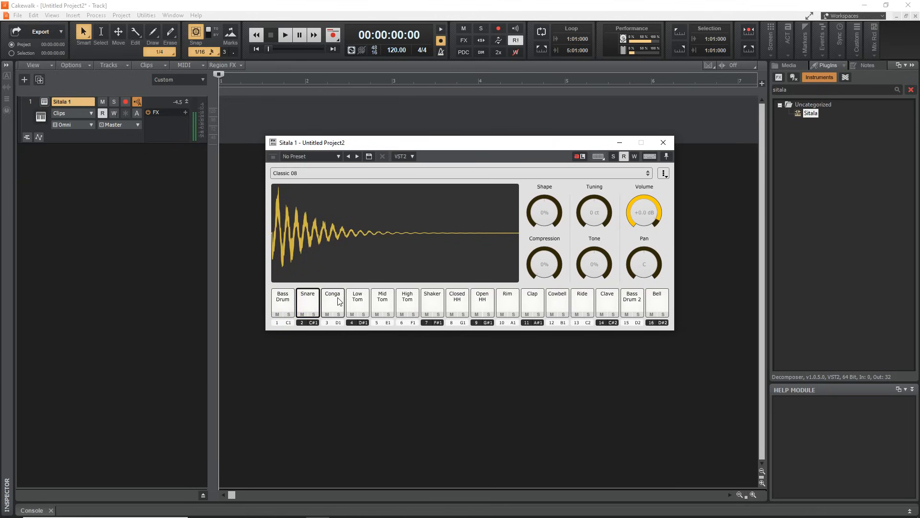
{"action": "left_click", "coordinate": [407, 303]}
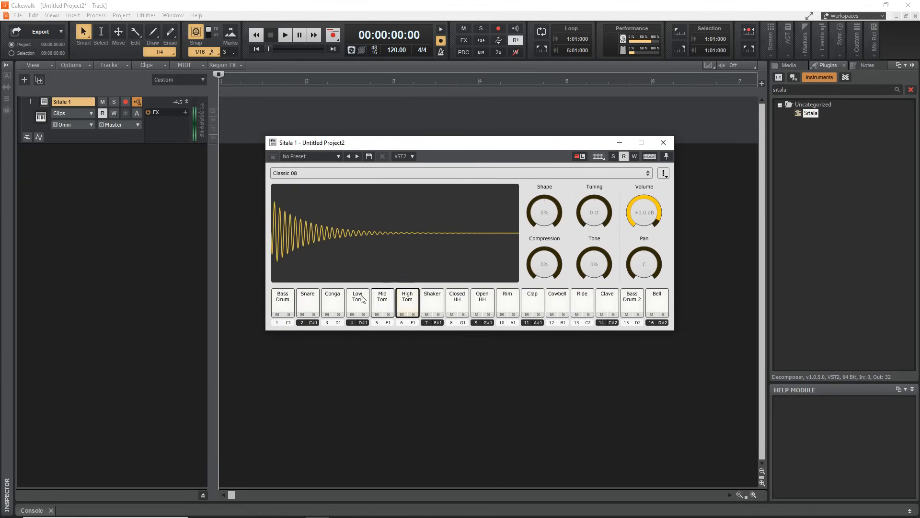
{"action": "left_click", "coordinate": [282, 299]}
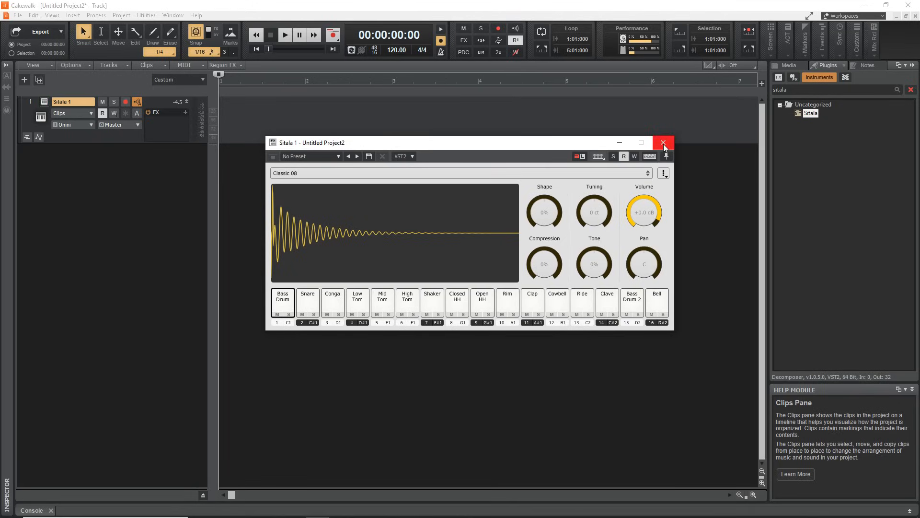
{"action": "left_click", "coordinate": [664, 142]}
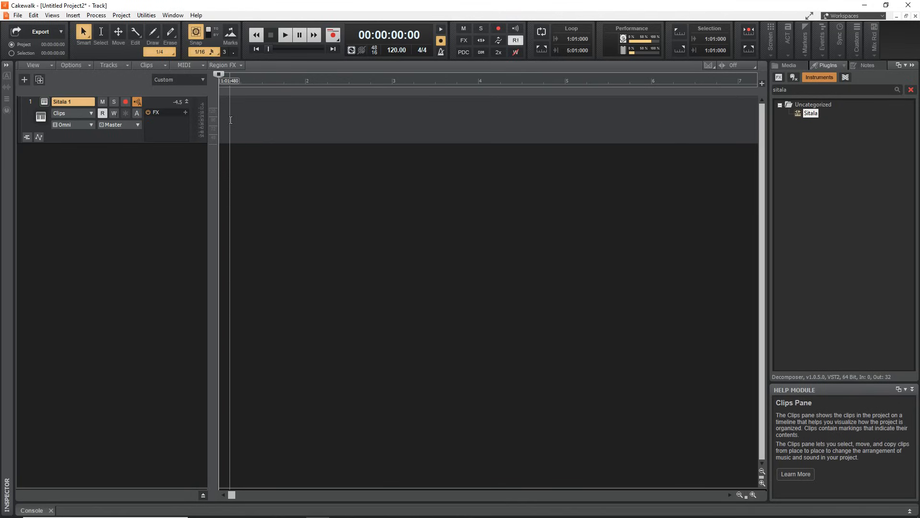
Open the Step Sequencer view from the Sitala track lane's context menu
{"action": "right_click", "coordinate": [230, 120]}
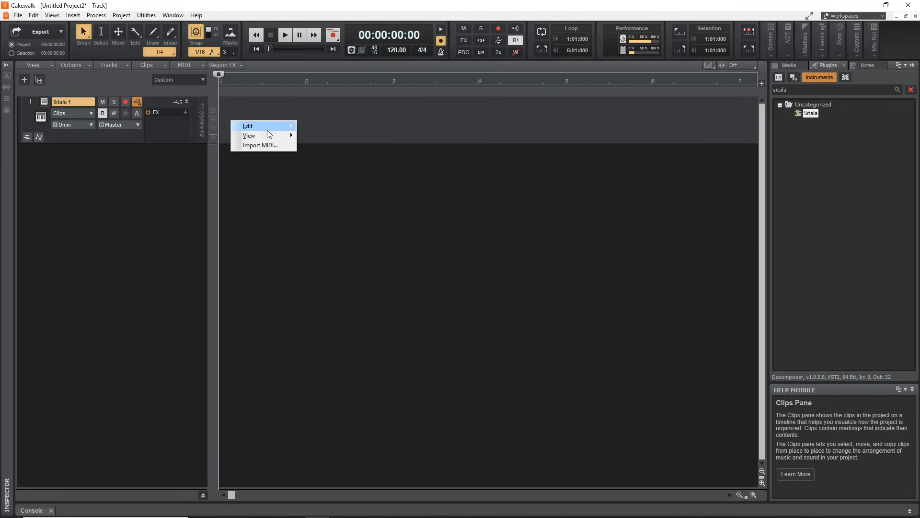
{"action": "mouse_move", "coordinate": [248, 136]}
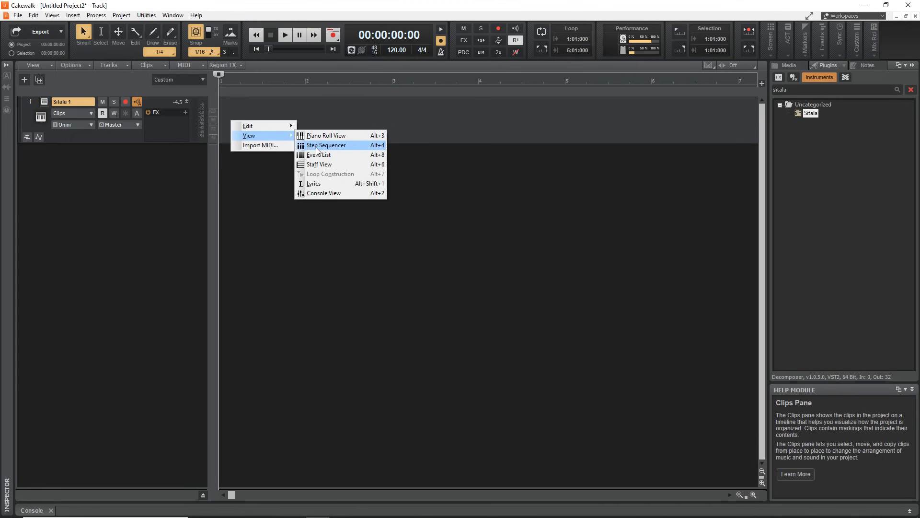
{"action": "left_click", "coordinate": [327, 144]}
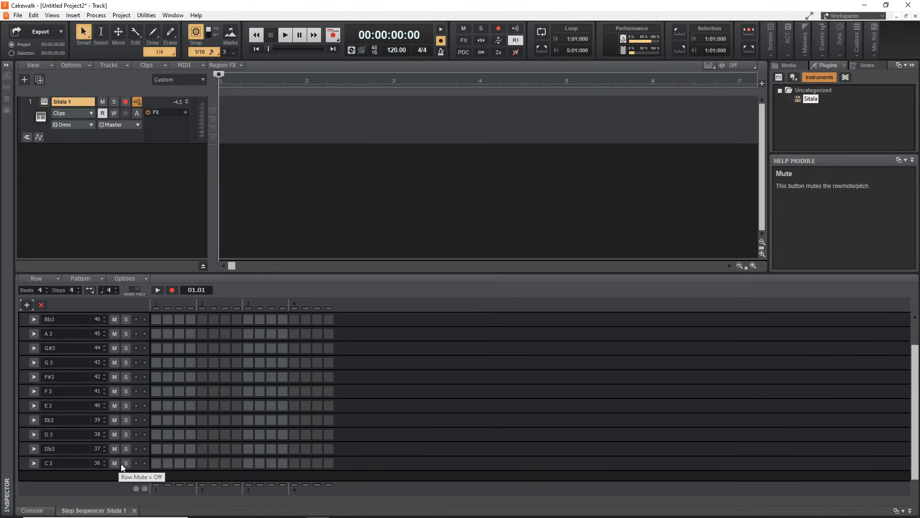
{"action": "mouse_move", "coordinate": [40, 293]}
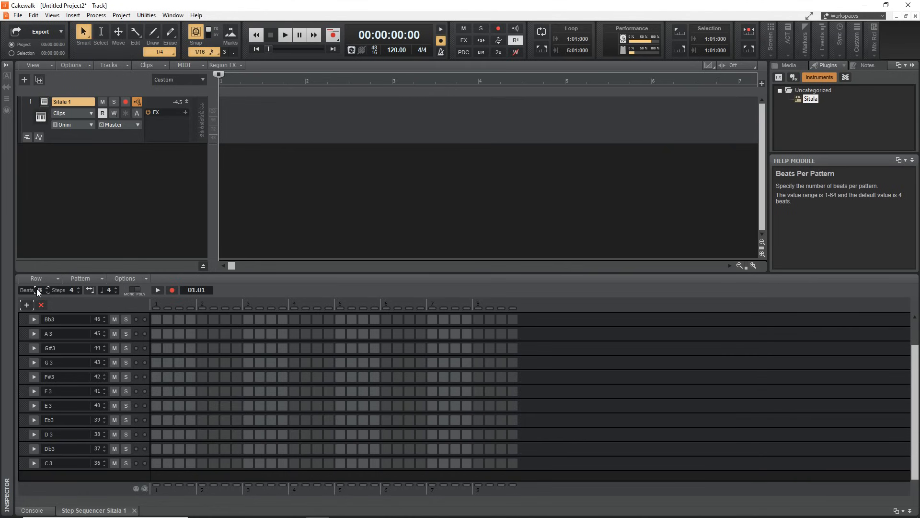
Lengthen the pattern to 8 beats and place a C3 hit on step 1 and a Db3 hit on step 5
{"action": "left_click", "coordinate": [46, 288]}
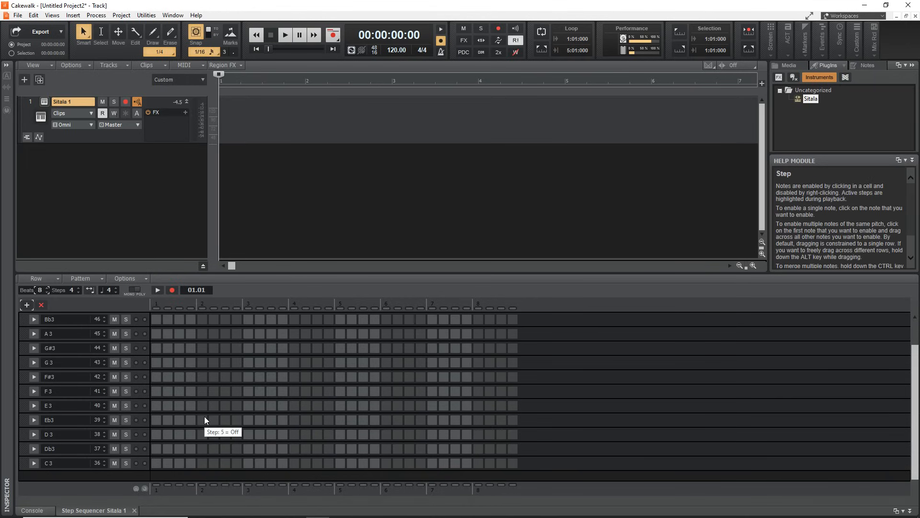
{"action": "mouse_move", "coordinate": [205, 420]}
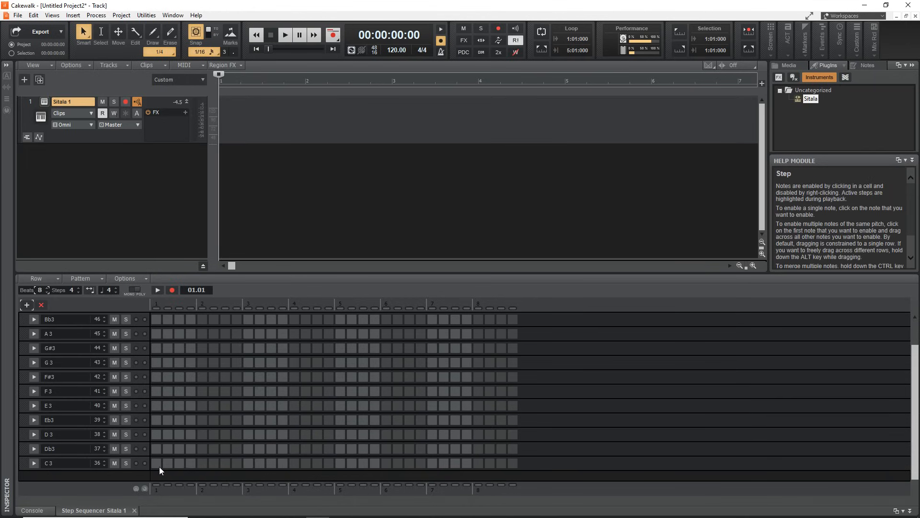
{"action": "left_click", "coordinate": [157, 463]}
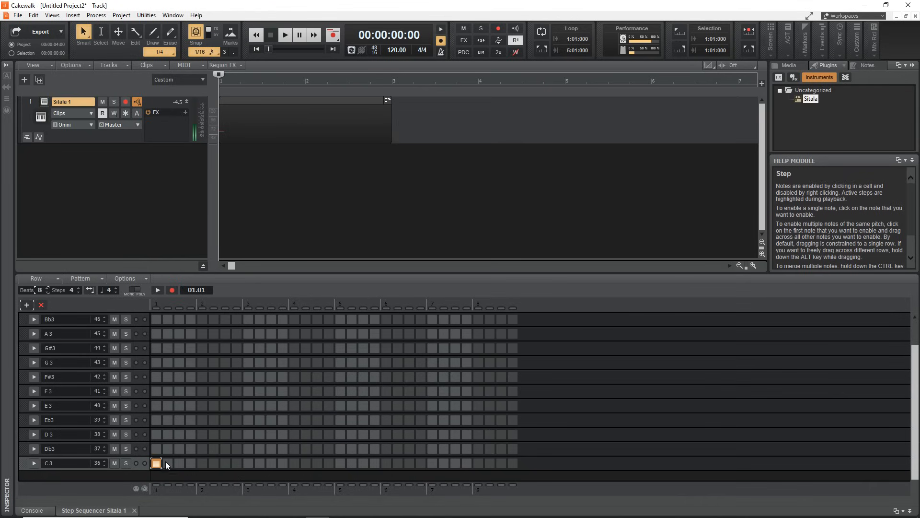
{"action": "left_click", "coordinate": [202, 448]}
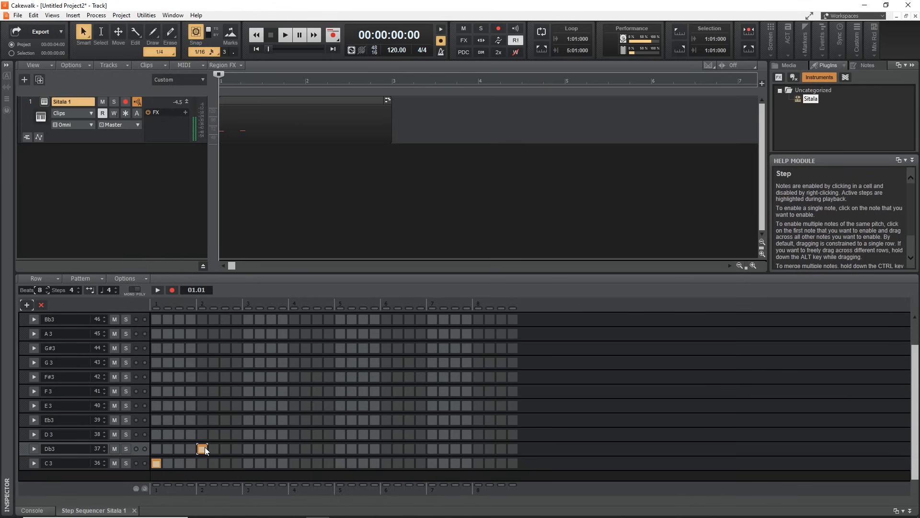
{"action": "mouse_move", "coordinate": [202, 448]}
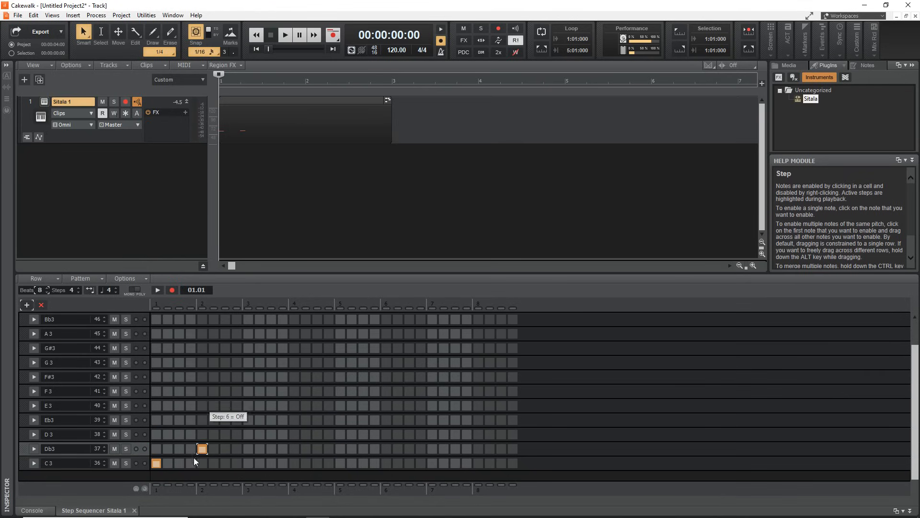
{"action": "mouse_move", "coordinate": [222, 413]}
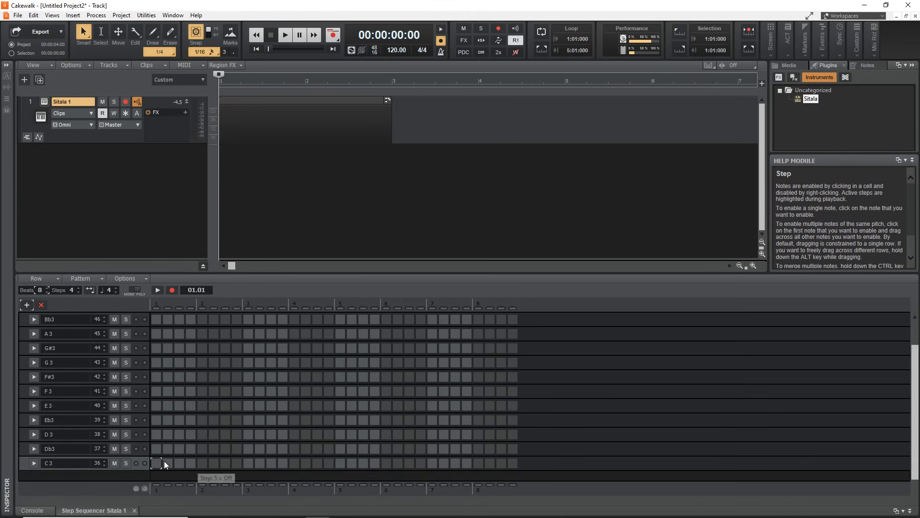
{"action": "mouse_move", "coordinate": [157, 468]}
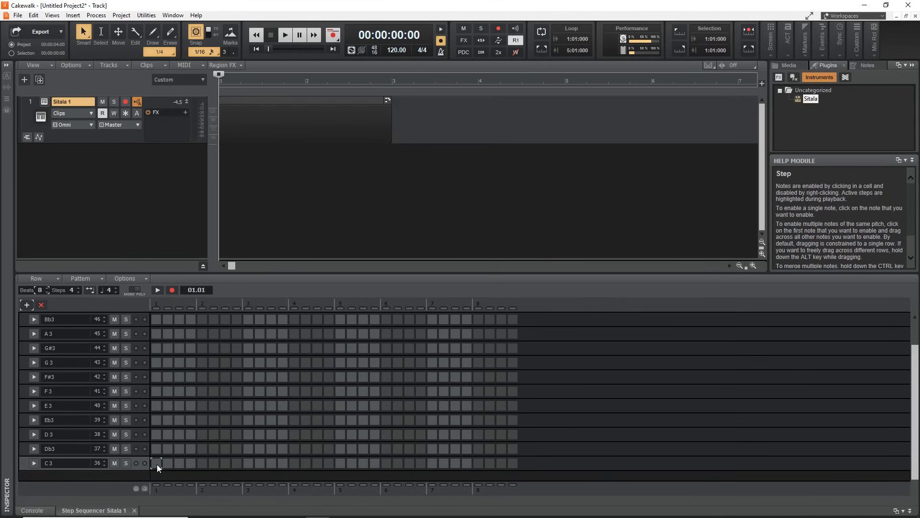
Build the kick/snare pattern with C3 and Db3 hits across the 8 beats
{"action": "left_click", "coordinate": [157, 463]}
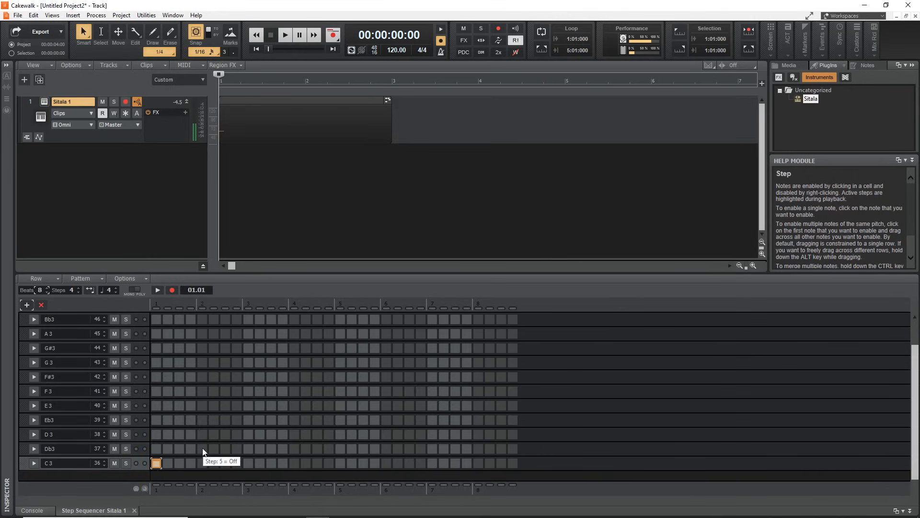
{"action": "left_click", "coordinate": [248, 463]}
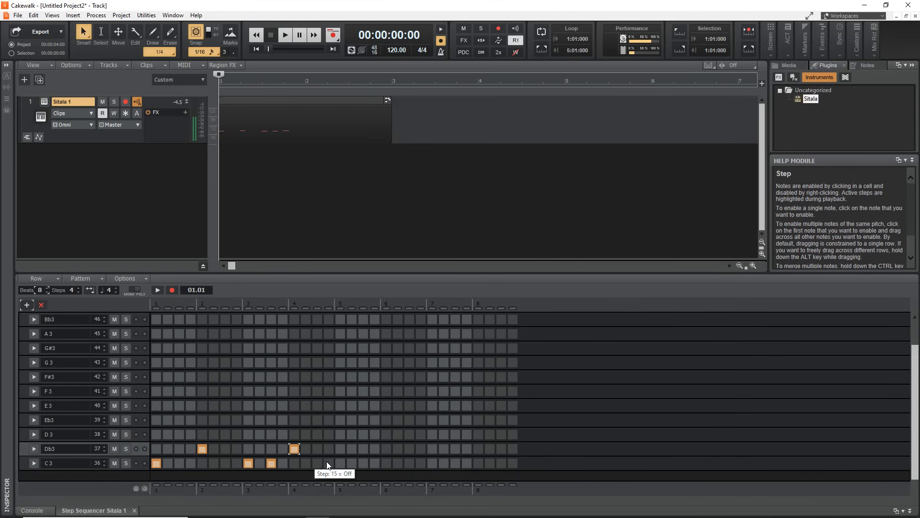
{"action": "left_click", "coordinate": [385, 449]}
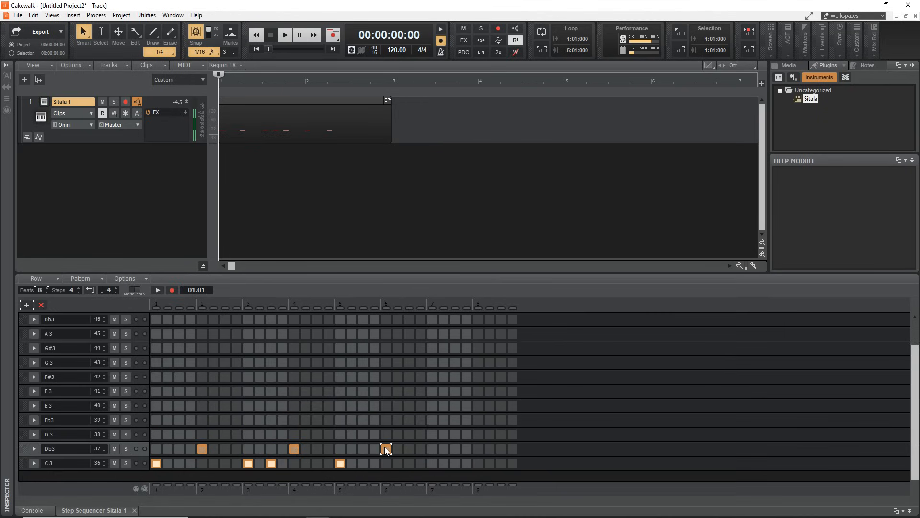
{"action": "left_click", "coordinate": [432, 463]}
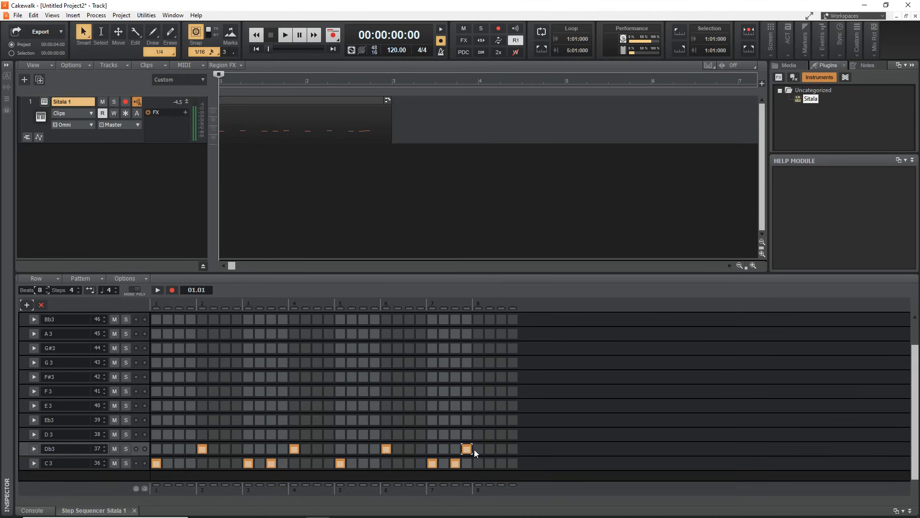
{"action": "left_click", "coordinate": [489, 448]}
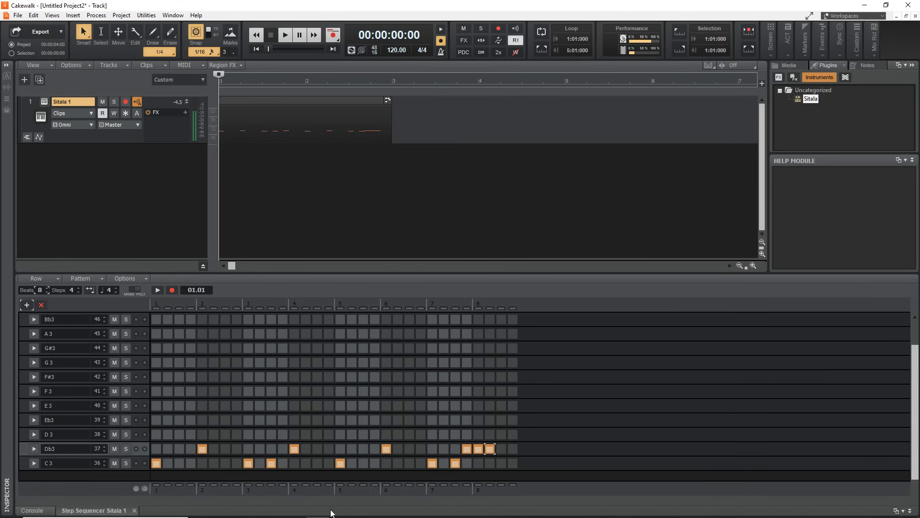
{"action": "left_click", "coordinate": [155, 362]}
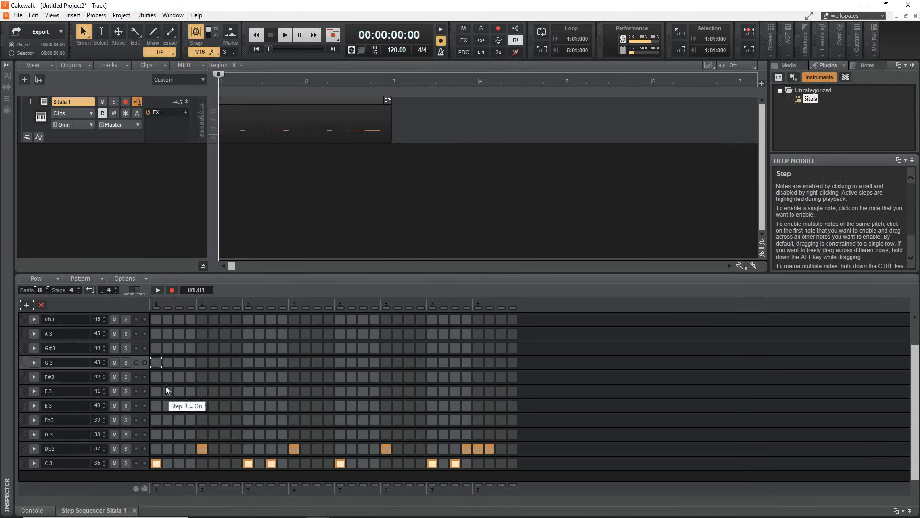
Add the first G3 hi-hat hits at the start of the pattern
{"action": "left_click", "coordinate": [156, 362]}
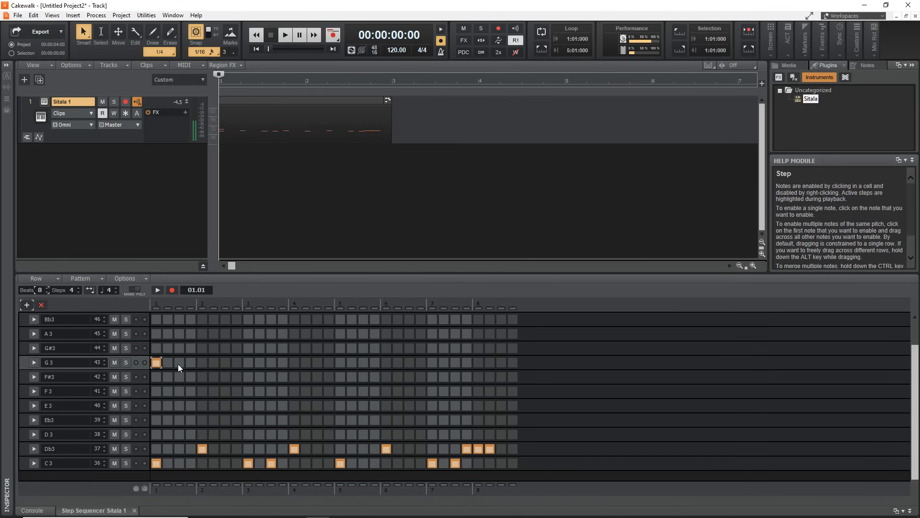
{"action": "left_click", "coordinate": [202, 348]}
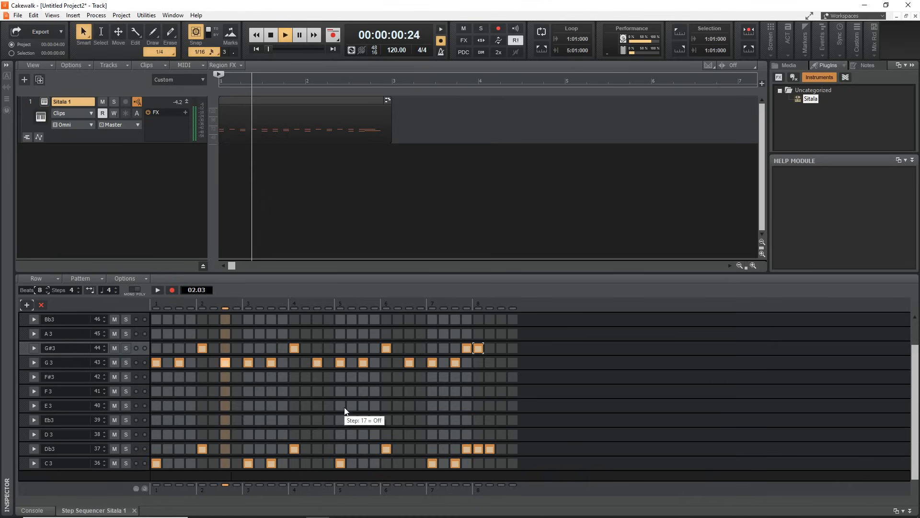
Switch off the extra final Db3 step
{"action": "left_click", "coordinate": [284, 34]}
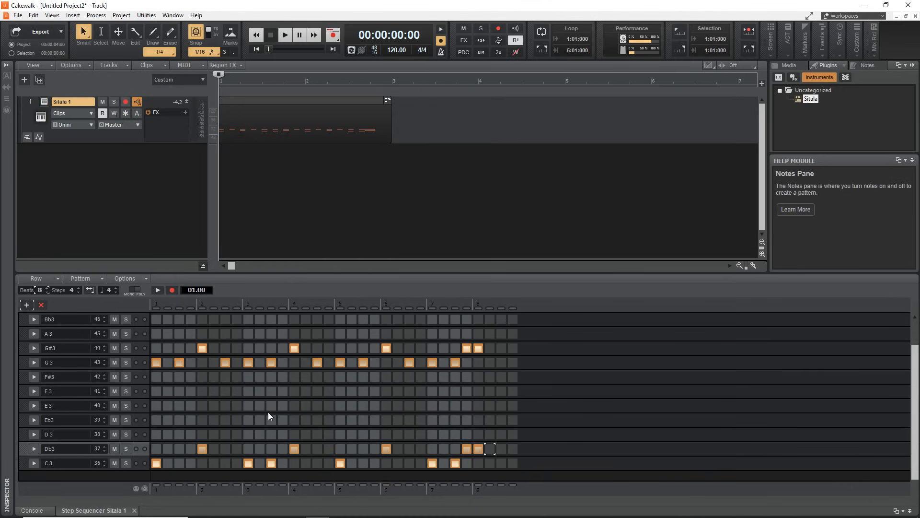
{"action": "mouse_move", "coordinate": [187, 463]}
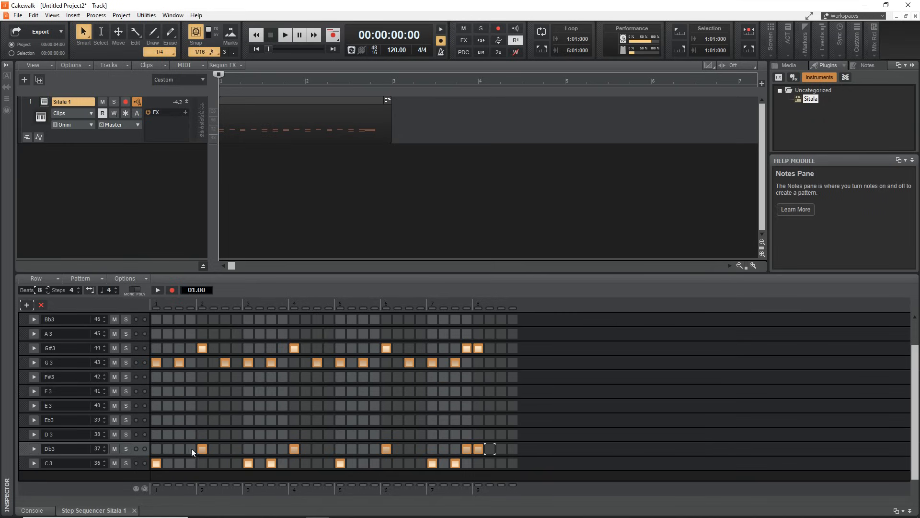
{"action": "mouse_move", "coordinate": [176, 434]}
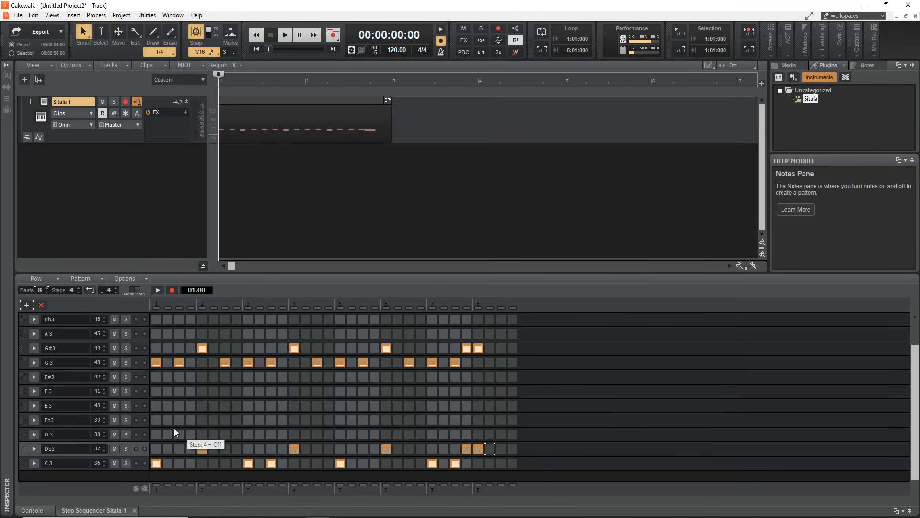
{"action": "mouse_move", "coordinate": [37, 455]}
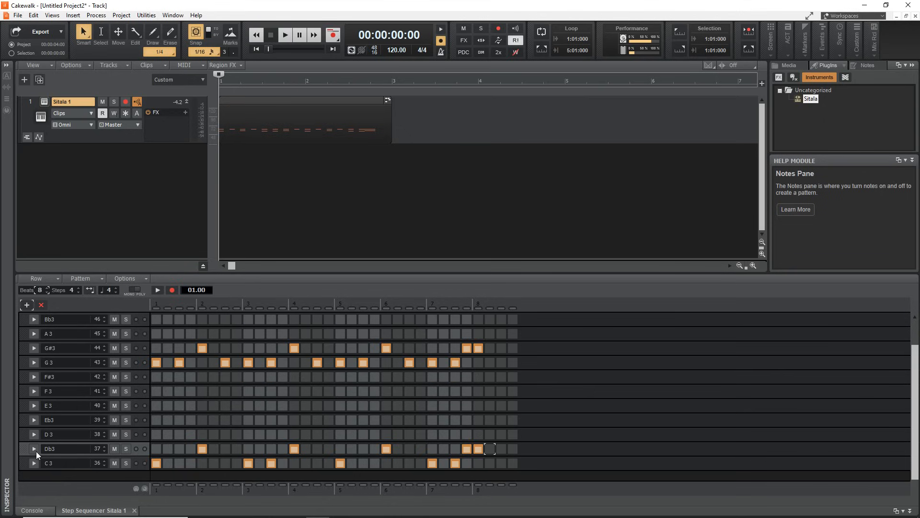
Show the Db3 row's velocity pane and drag the first note's velocity much lower
{"action": "left_click", "coordinate": [34, 448]}
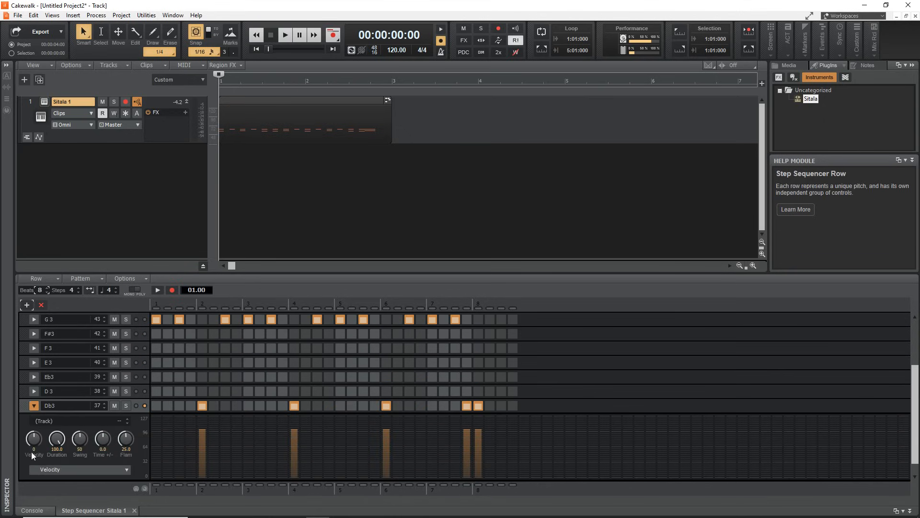
{"action": "mouse_move", "coordinate": [131, 475]}
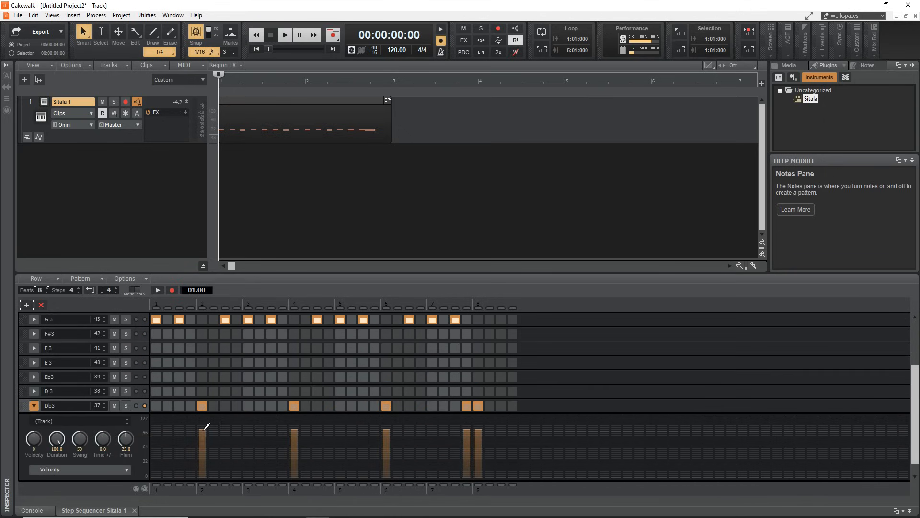
{"action": "left_click_drag", "start_coordinate": [202, 426], "coordinate": [209, 461]}
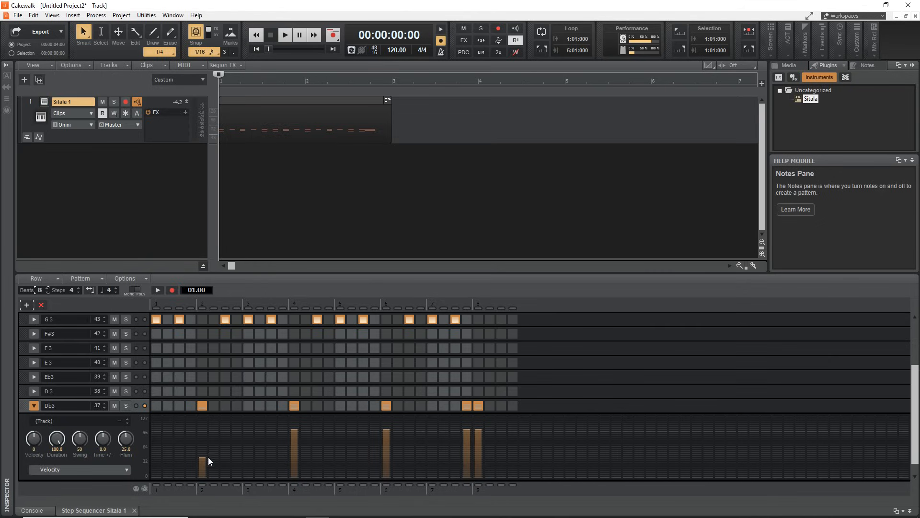
{"action": "left_click_drag", "start_coordinate": [202, 466], "coordinate": [202, 423]}
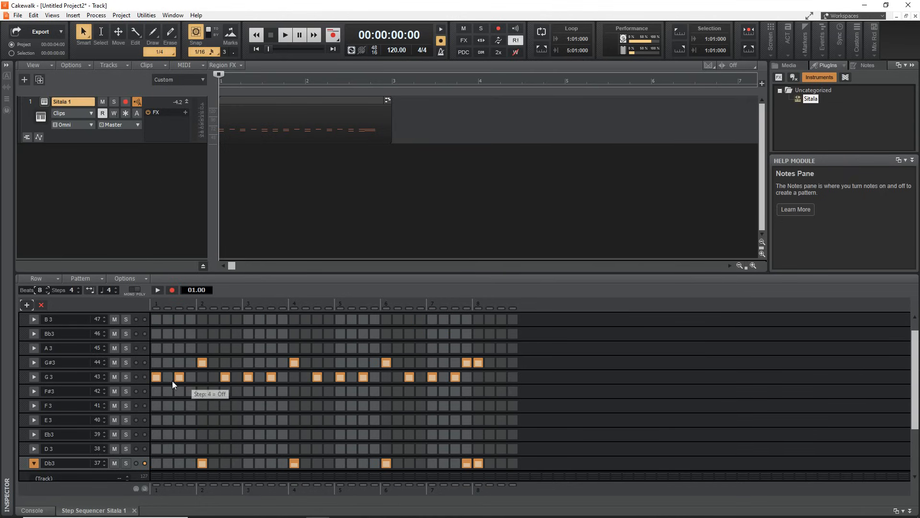
{"action": "mouse_move", "coordinate": [187, 384]}
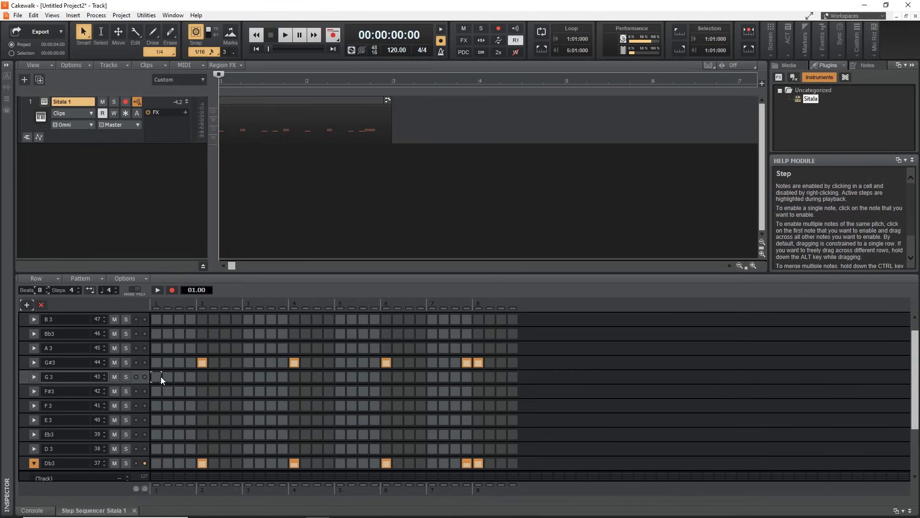
{"action": "mouse_move", "coordinate": [216, 385]}
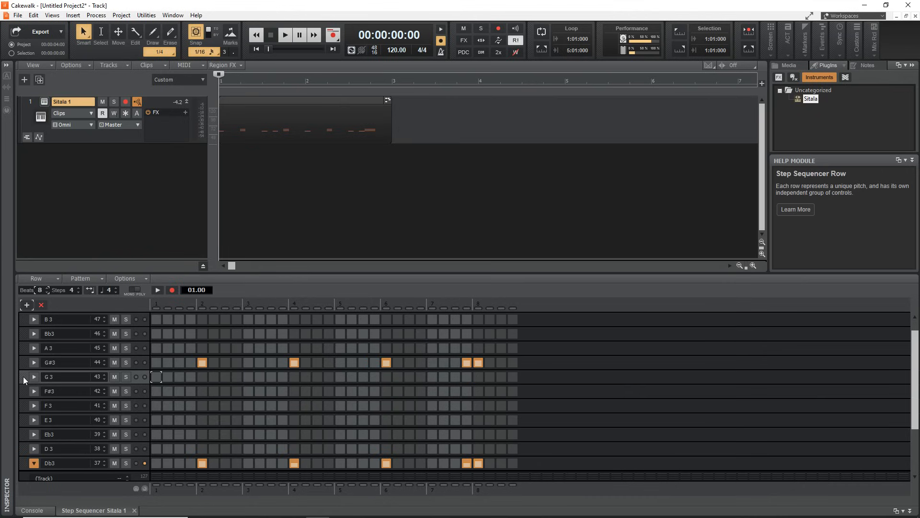
Fill G3 with Fill Every > 2, switch one G3 step off, and turn on the first E3 step
{"action": "right_click", "coordinate": [33, 376]}
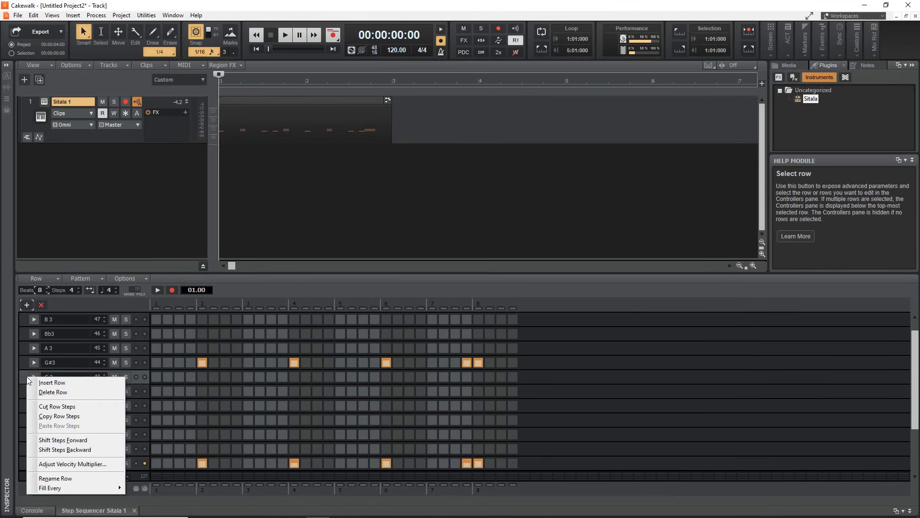
{"action": "mouse_move", "coordinate": [65, 449]}
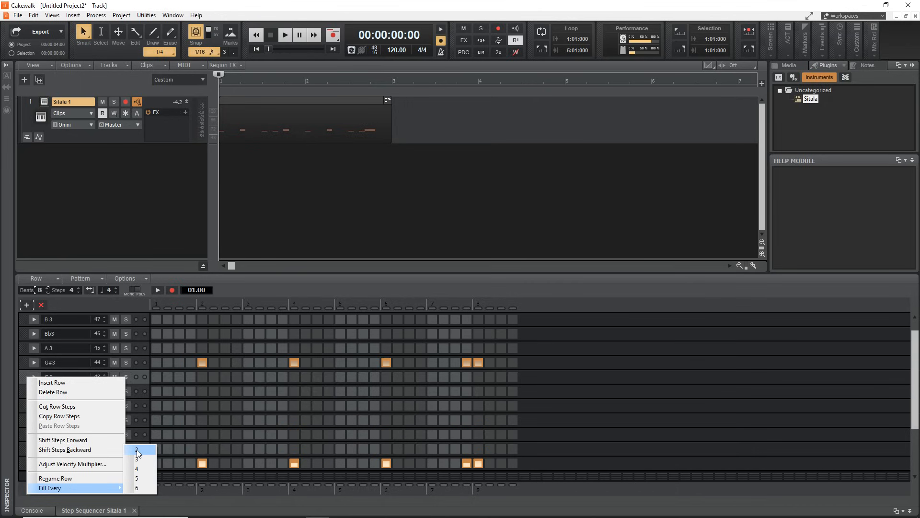
{"action": "left_click", "coordinate": [137, 459]}
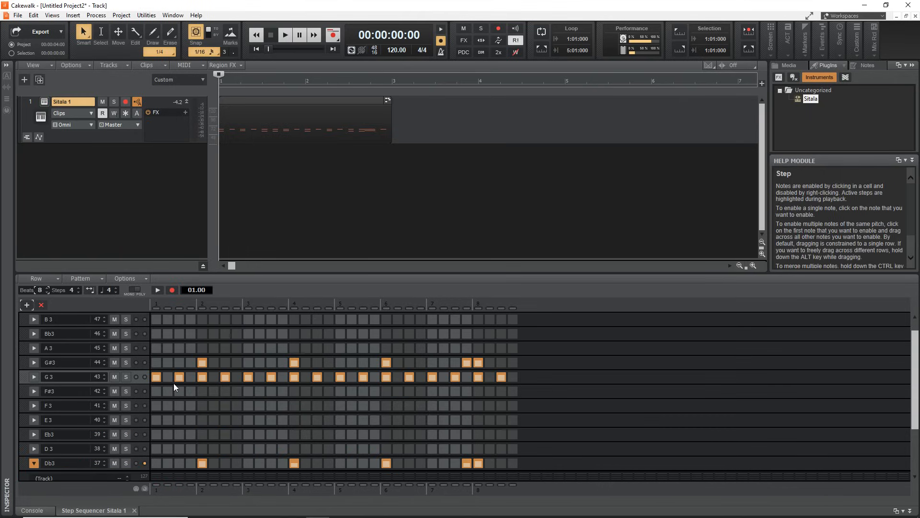
{"action": "left_click", "coordinate": [294, 377]}
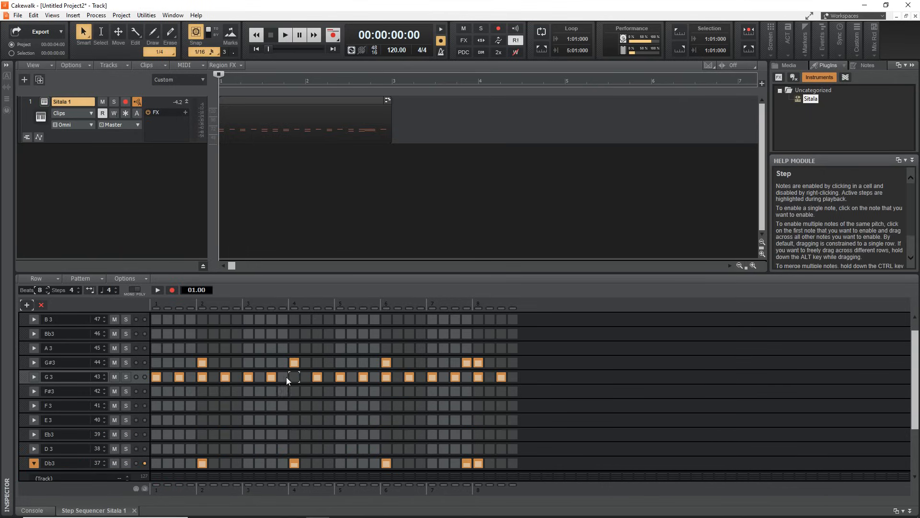
{"action": "right_click", "coordinate": [293, 377]}
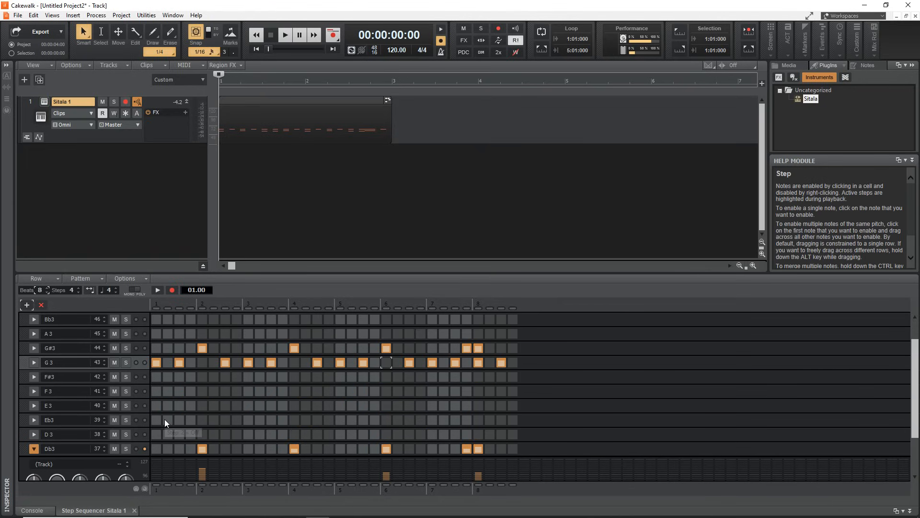
{"action": "mouse_move", "coordinate": [156, 405]}
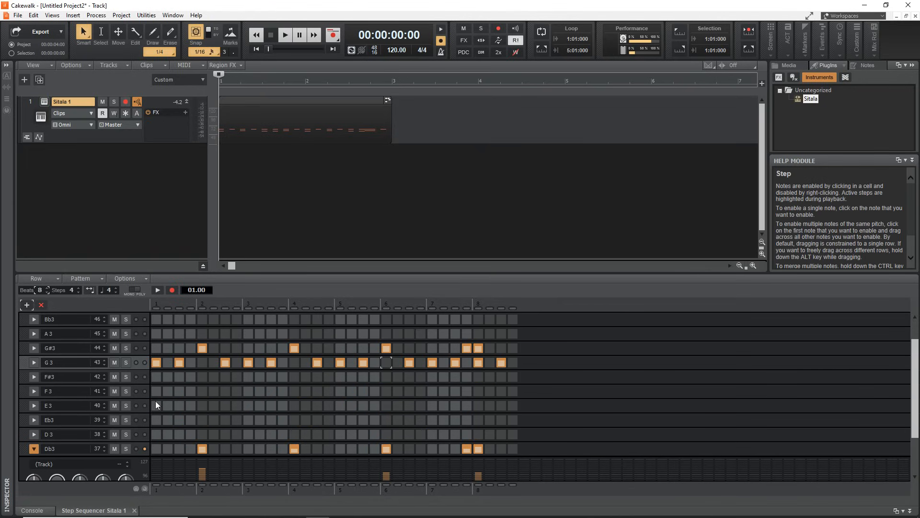
{"action": "left_click", "coordinate": [156, 405]}
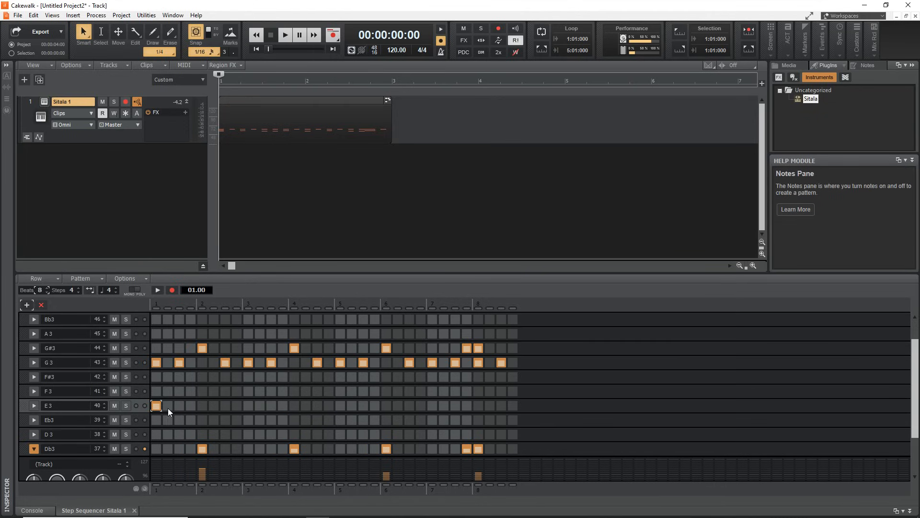
Switch on a run of opening E3 steps, merge them into one long note and trim its length
{"action": "left_click_drag", "start_coordinate": [156, 405], "coordinate": [191, 405]}
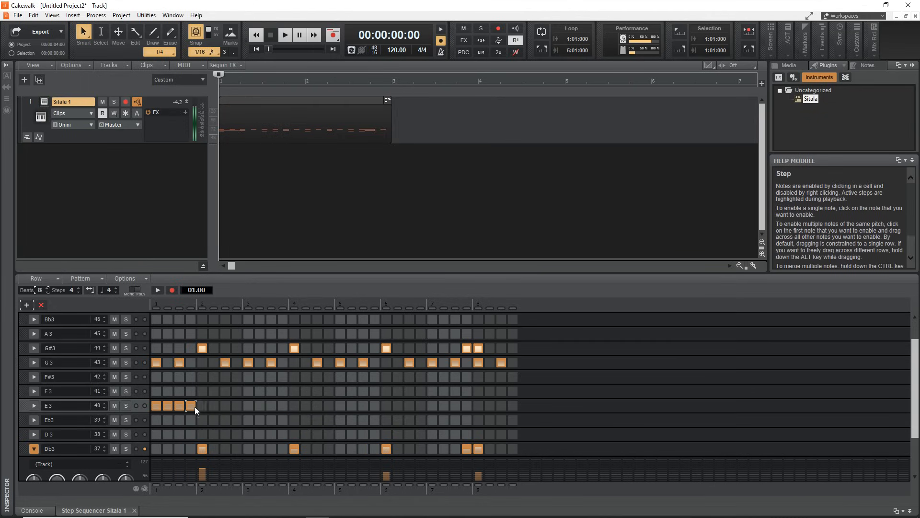
{"action": "left_click", "coordinate": [191, 405]}
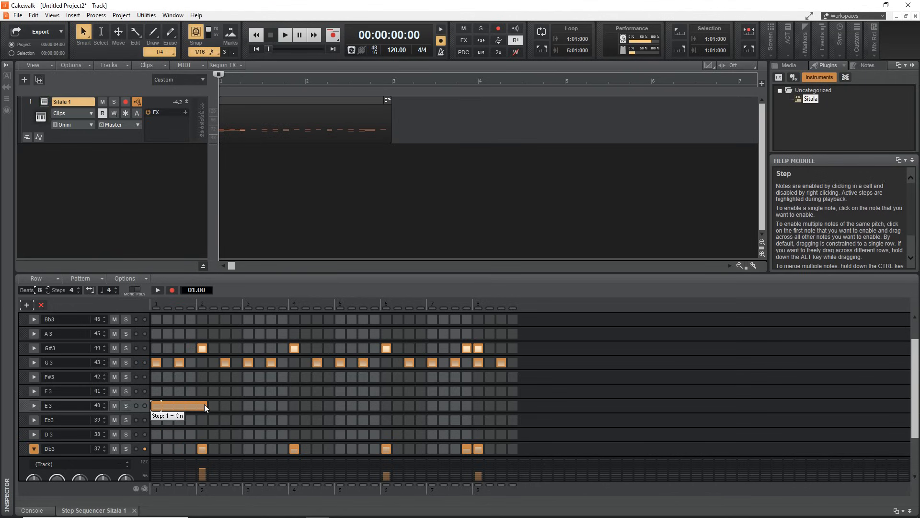
{"action": "mouse_move", "coordinate": [152, 408]}
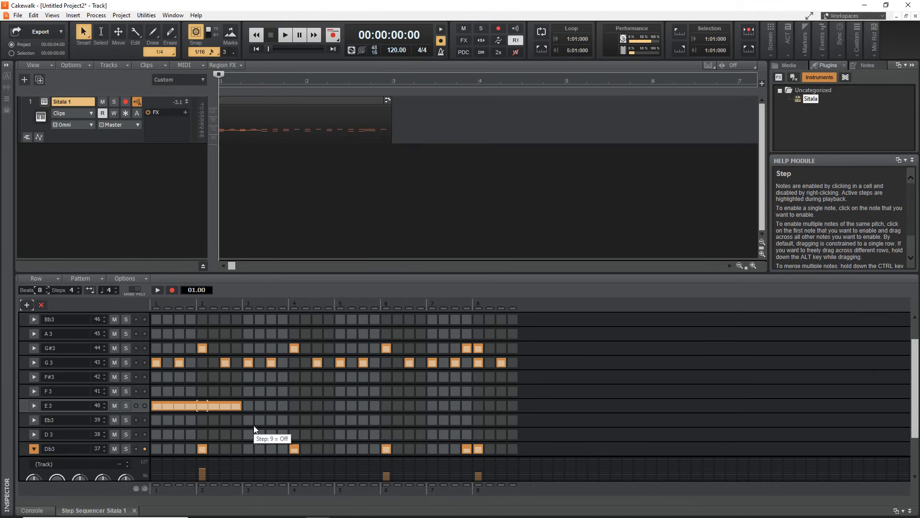
{"action": "mouse_move", "coordinate": [246, 423]}
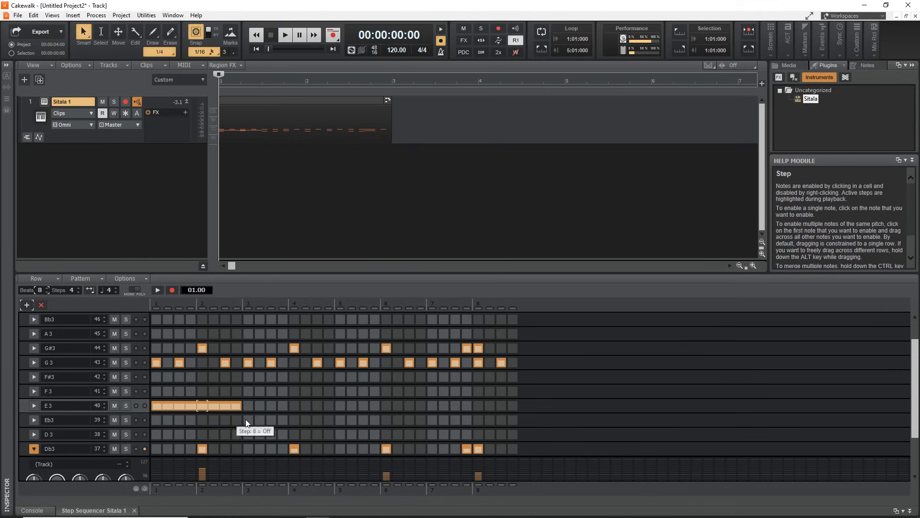
{"action": "left_click", "coordinate": [238, 405]}
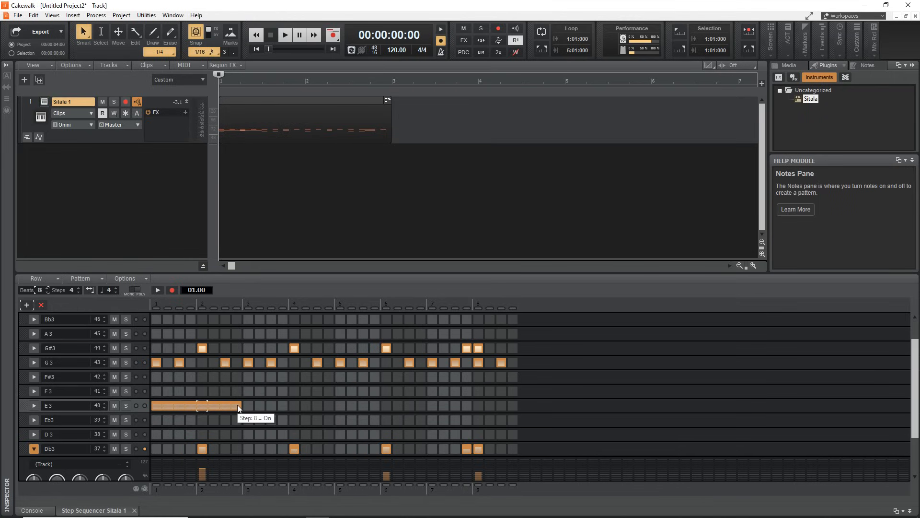
{"action": "left_click", "coordinate": [194, 405]}
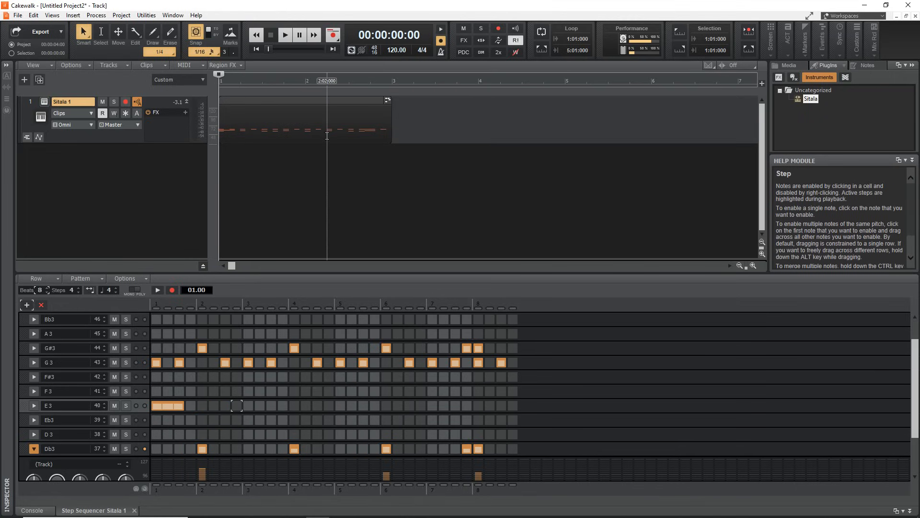
Open the pattern clip in the Piano Roll, then return to the Step Sequencer Sitala 1 tab
{"action": "right_click", "coordinate": [306, 118]}
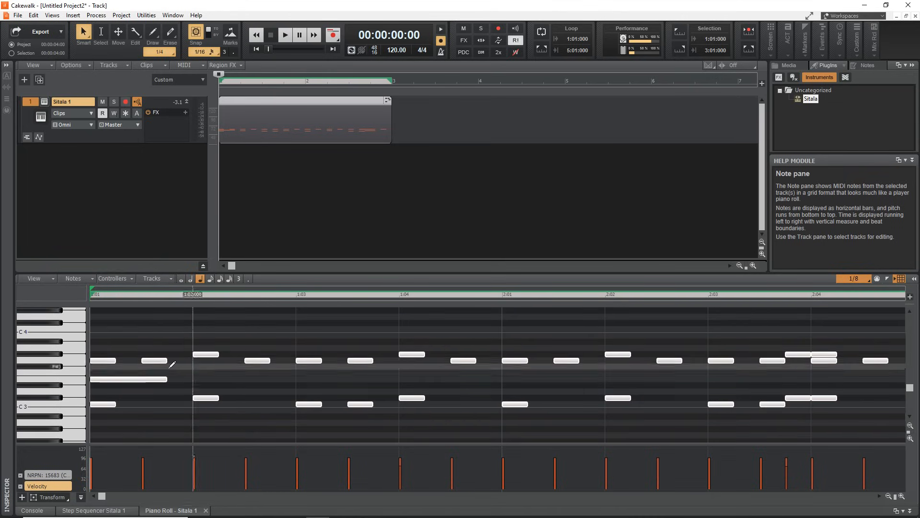
{"action": "left_click", "coordinate": [94, 510]}
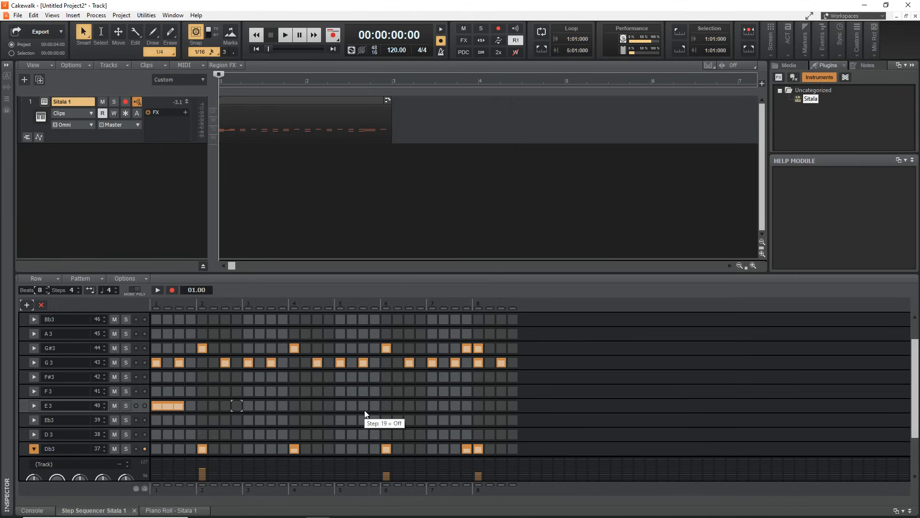